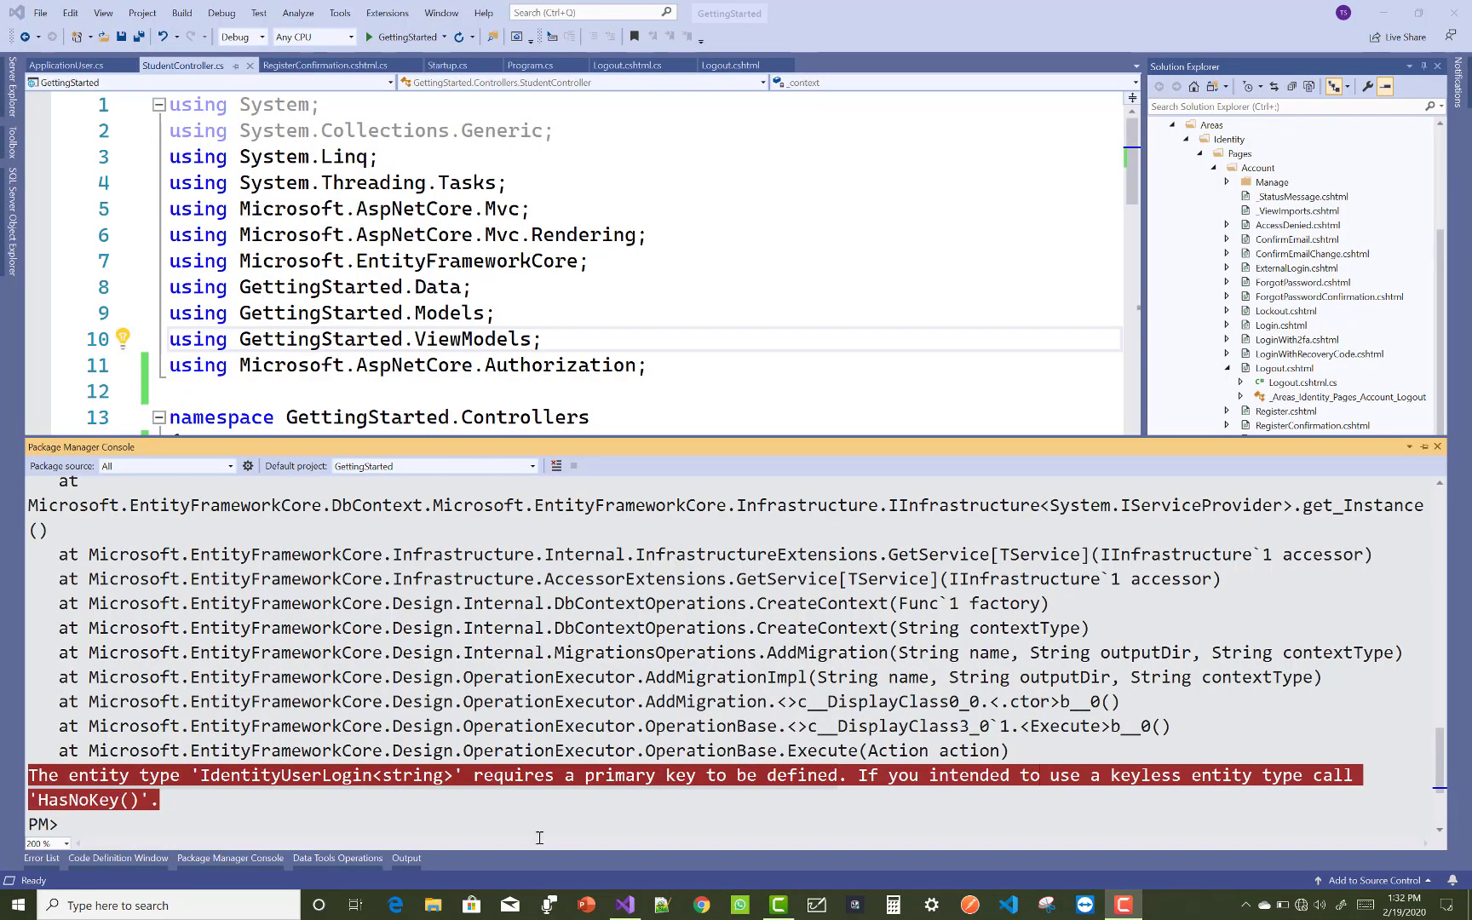
mouse_move(709, 365)
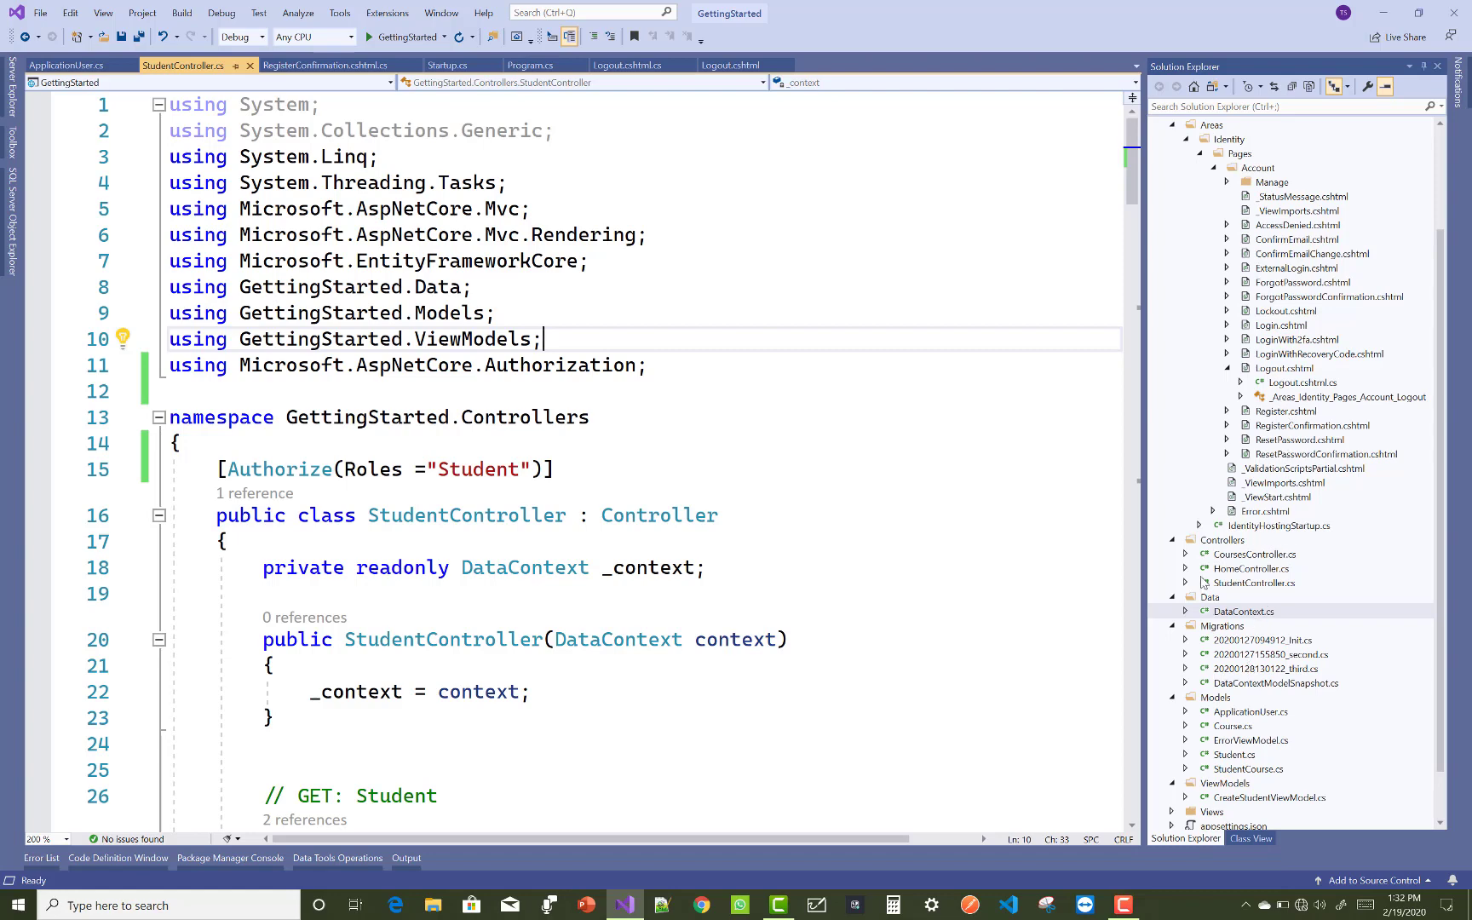
mouse_move(1212, 610)
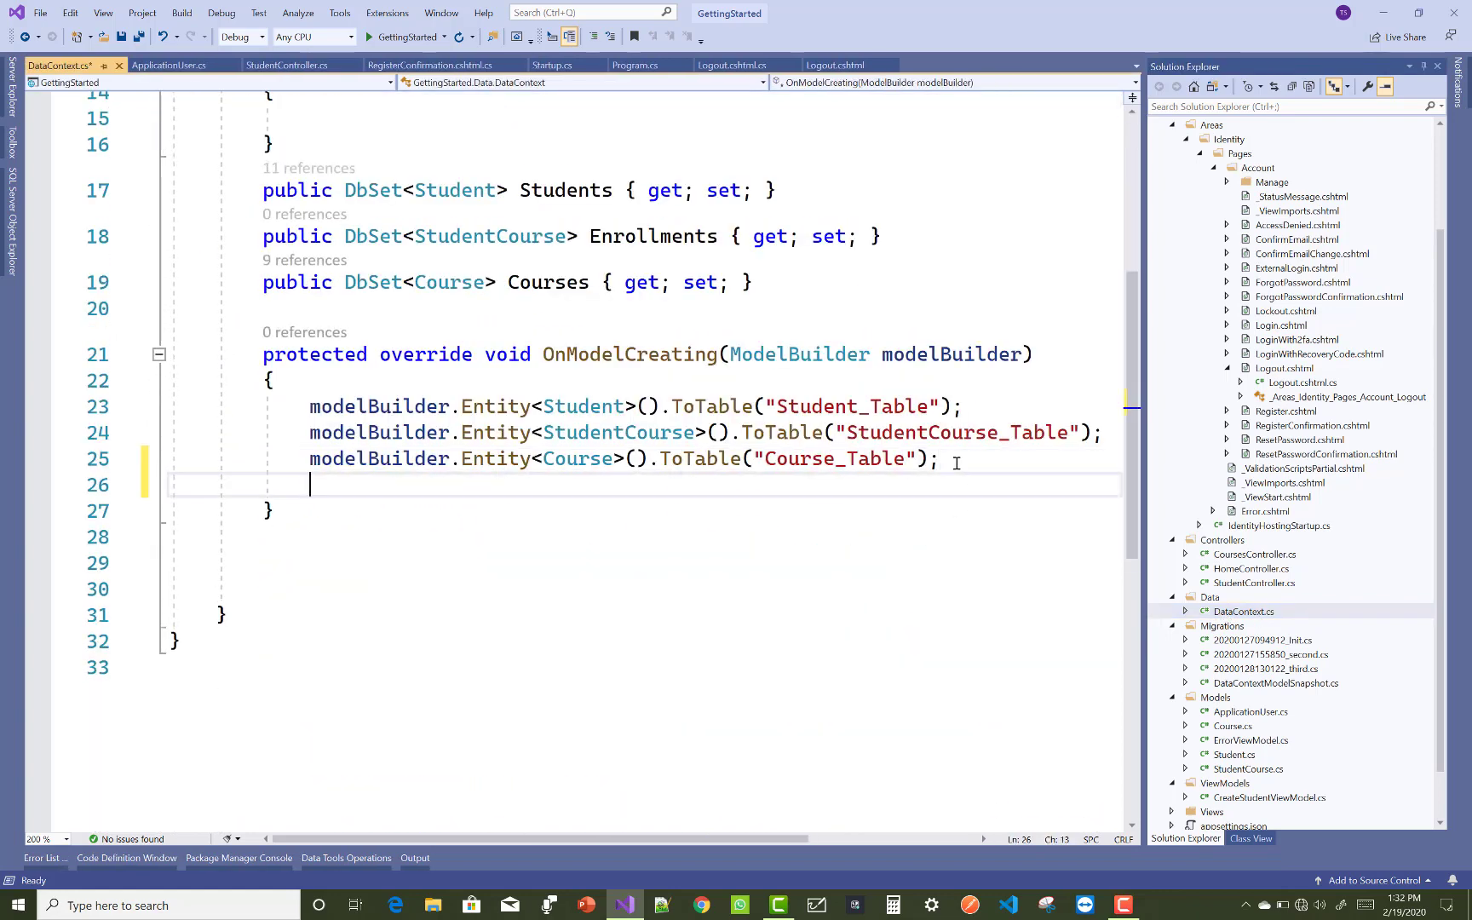
Add base.OnModelCreating(modelBuilder); at the end of OnModelCreating and save DataContext.cs.
type("base")
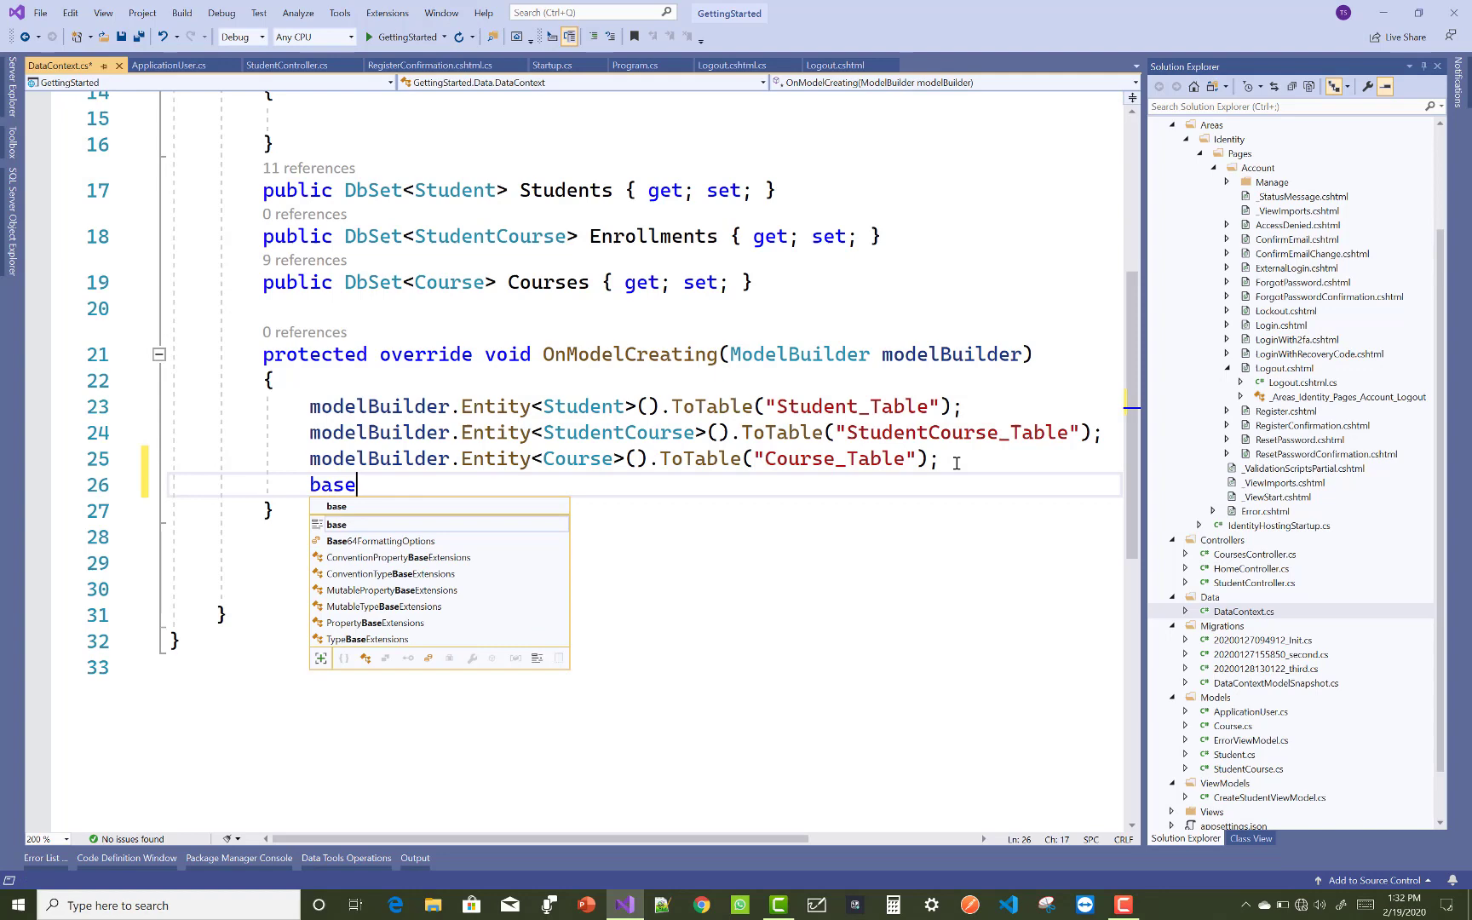
key("Escape")
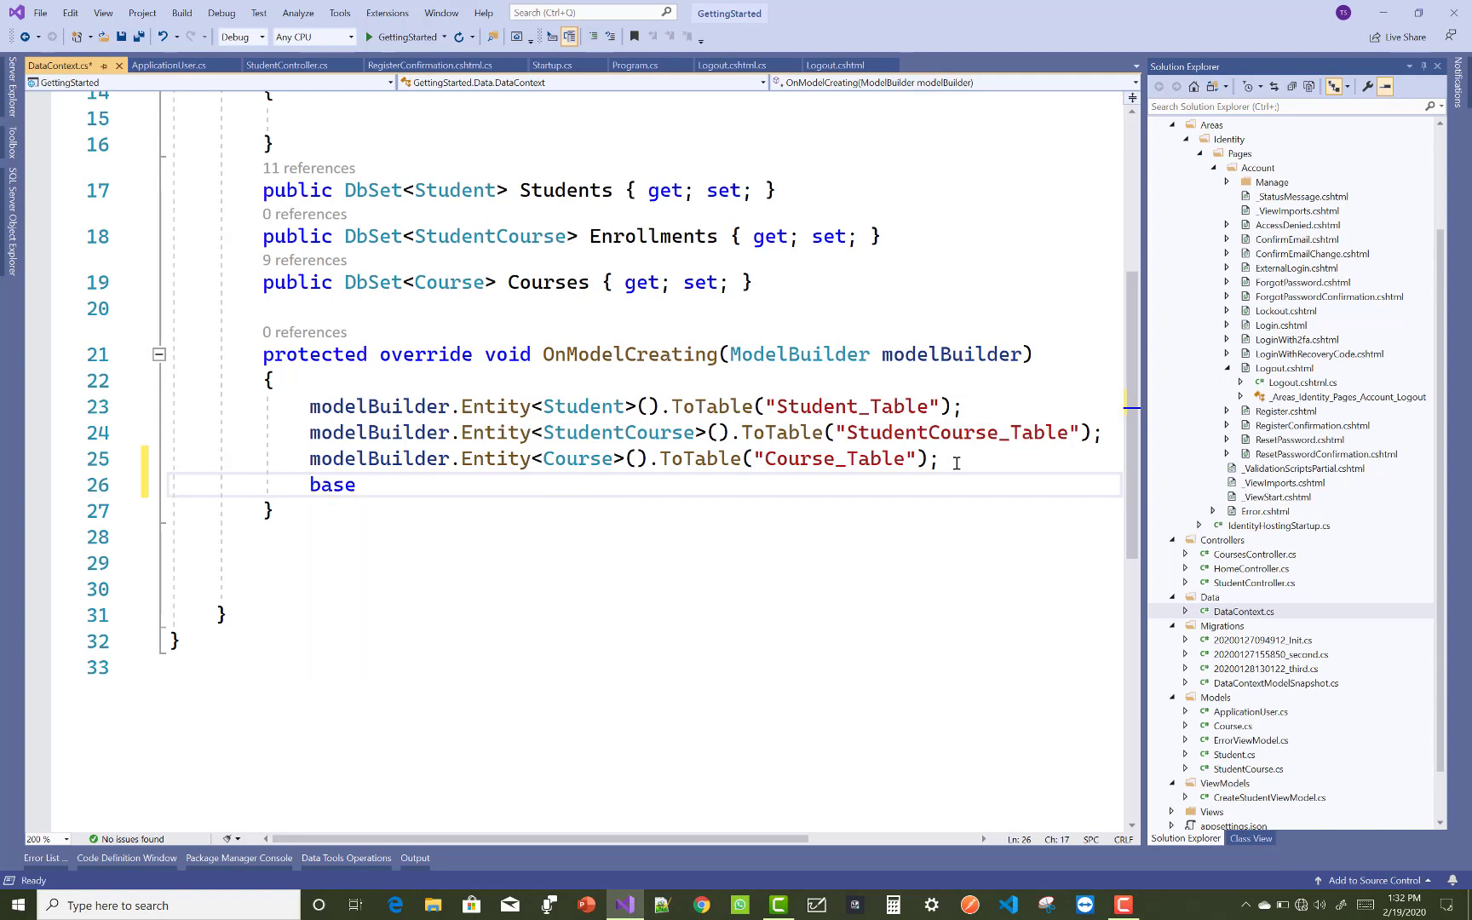
type(".on")
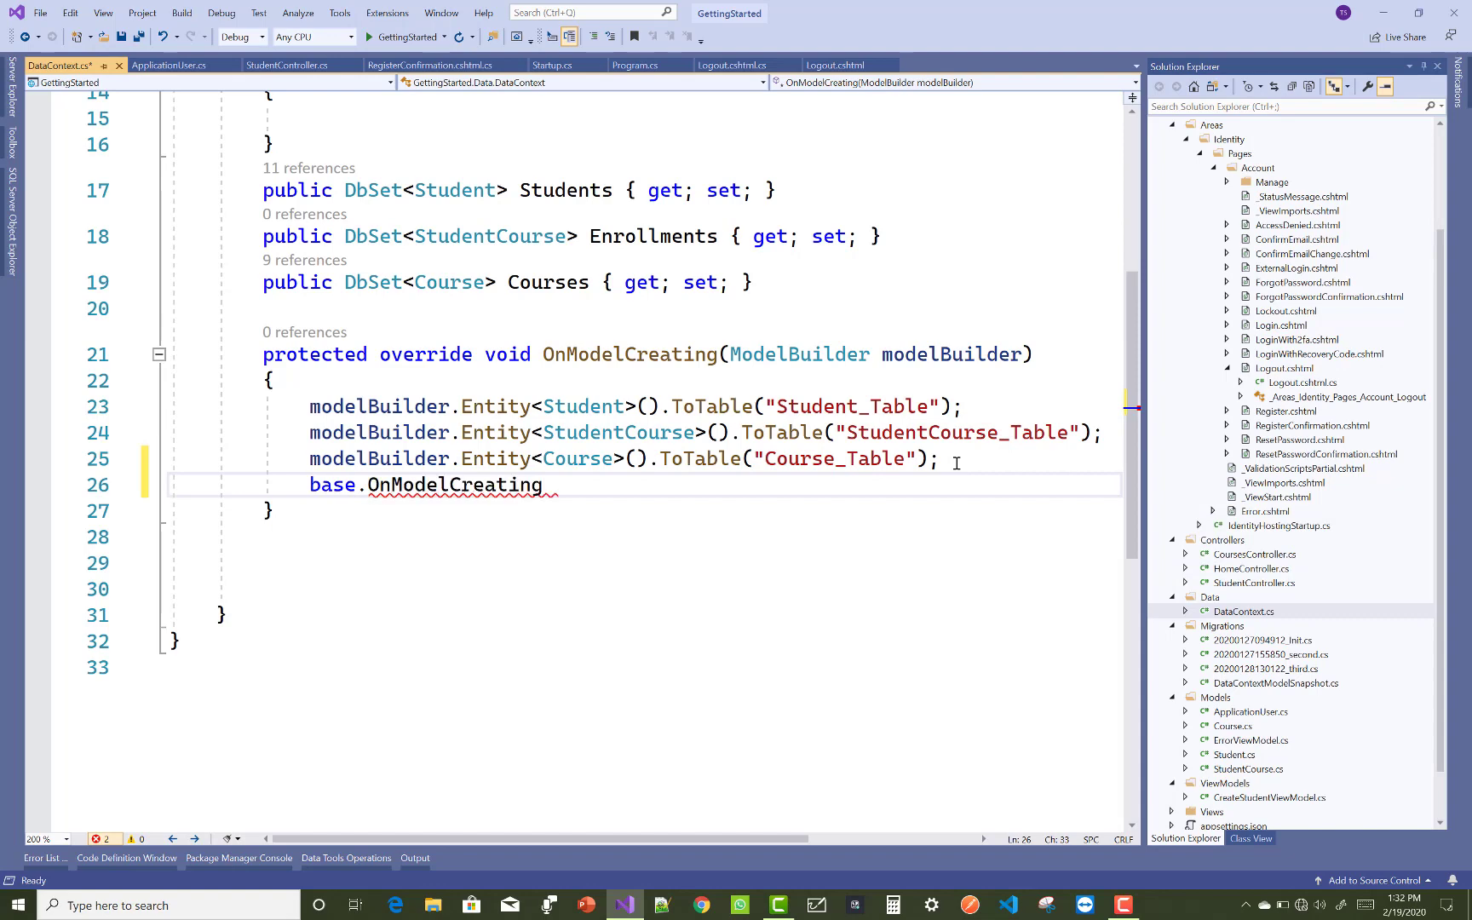
type("(m")
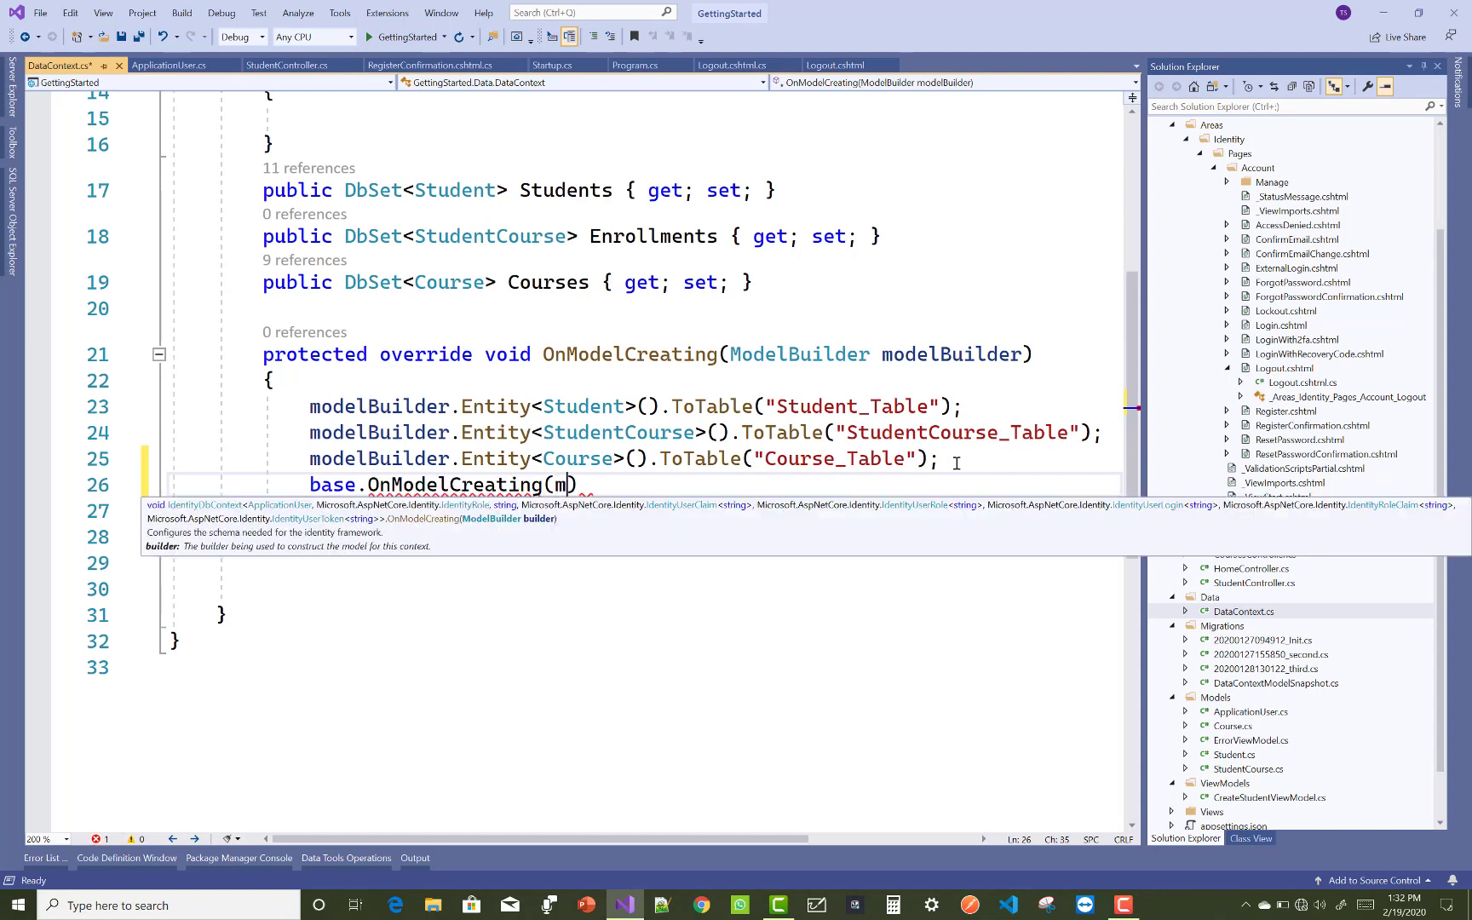
type("odelBuilder")
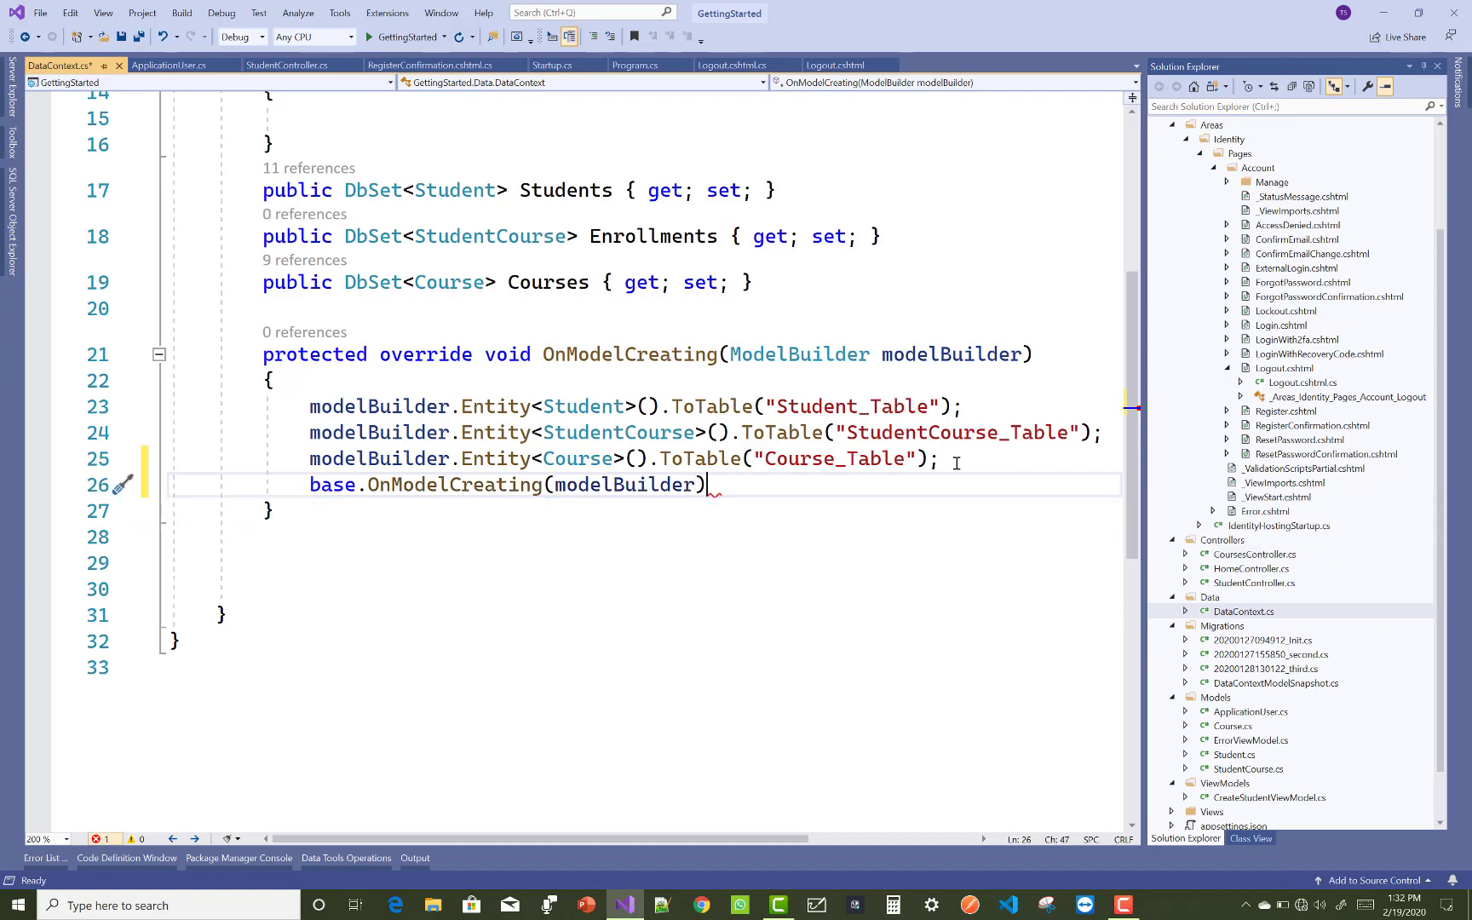
type(";")
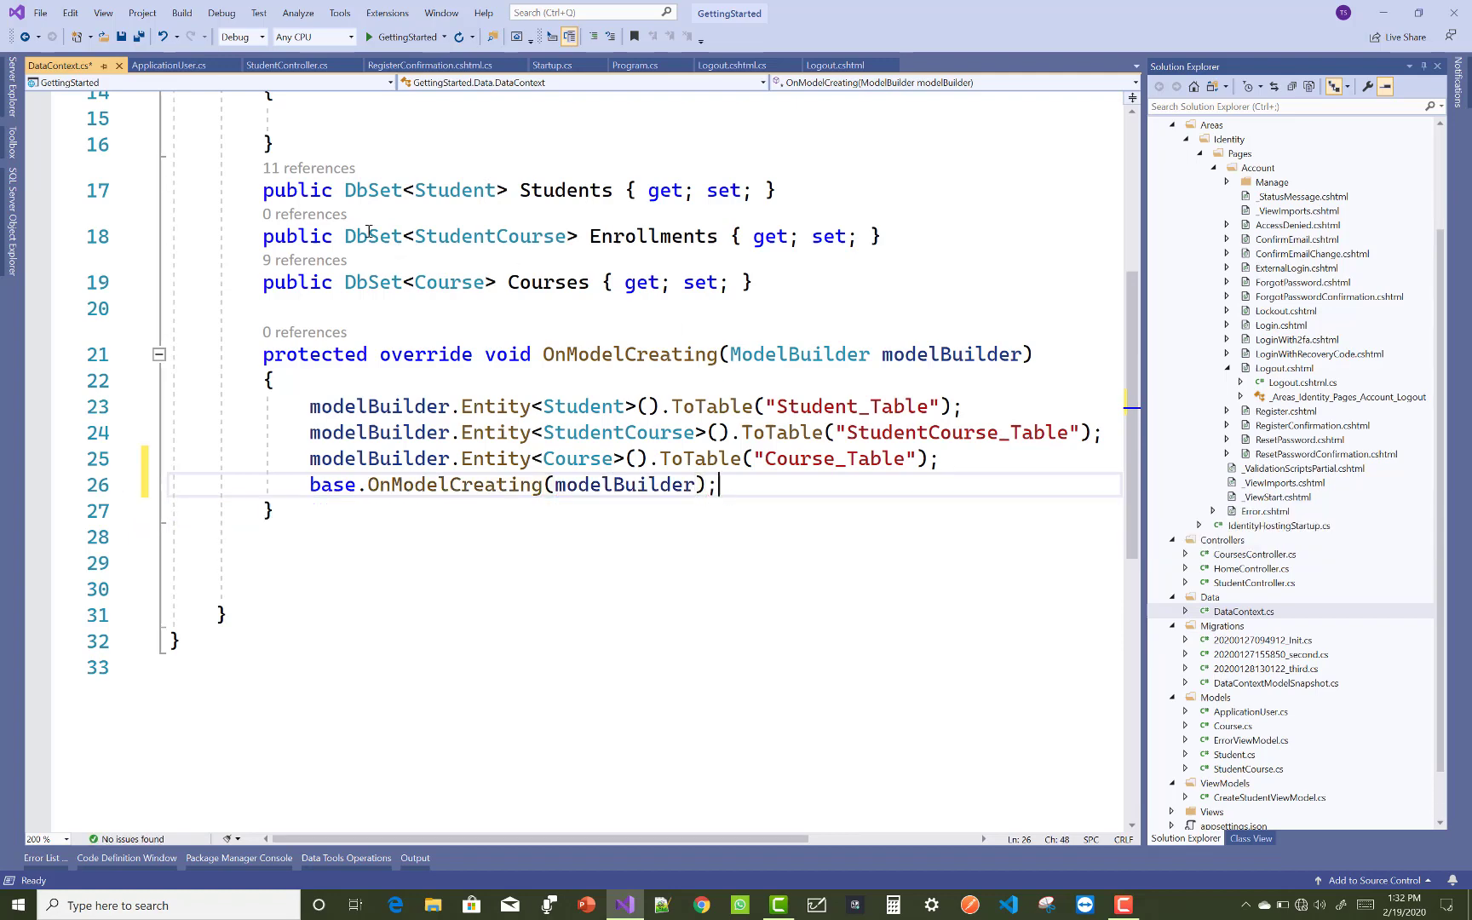
key("ctrl+s")
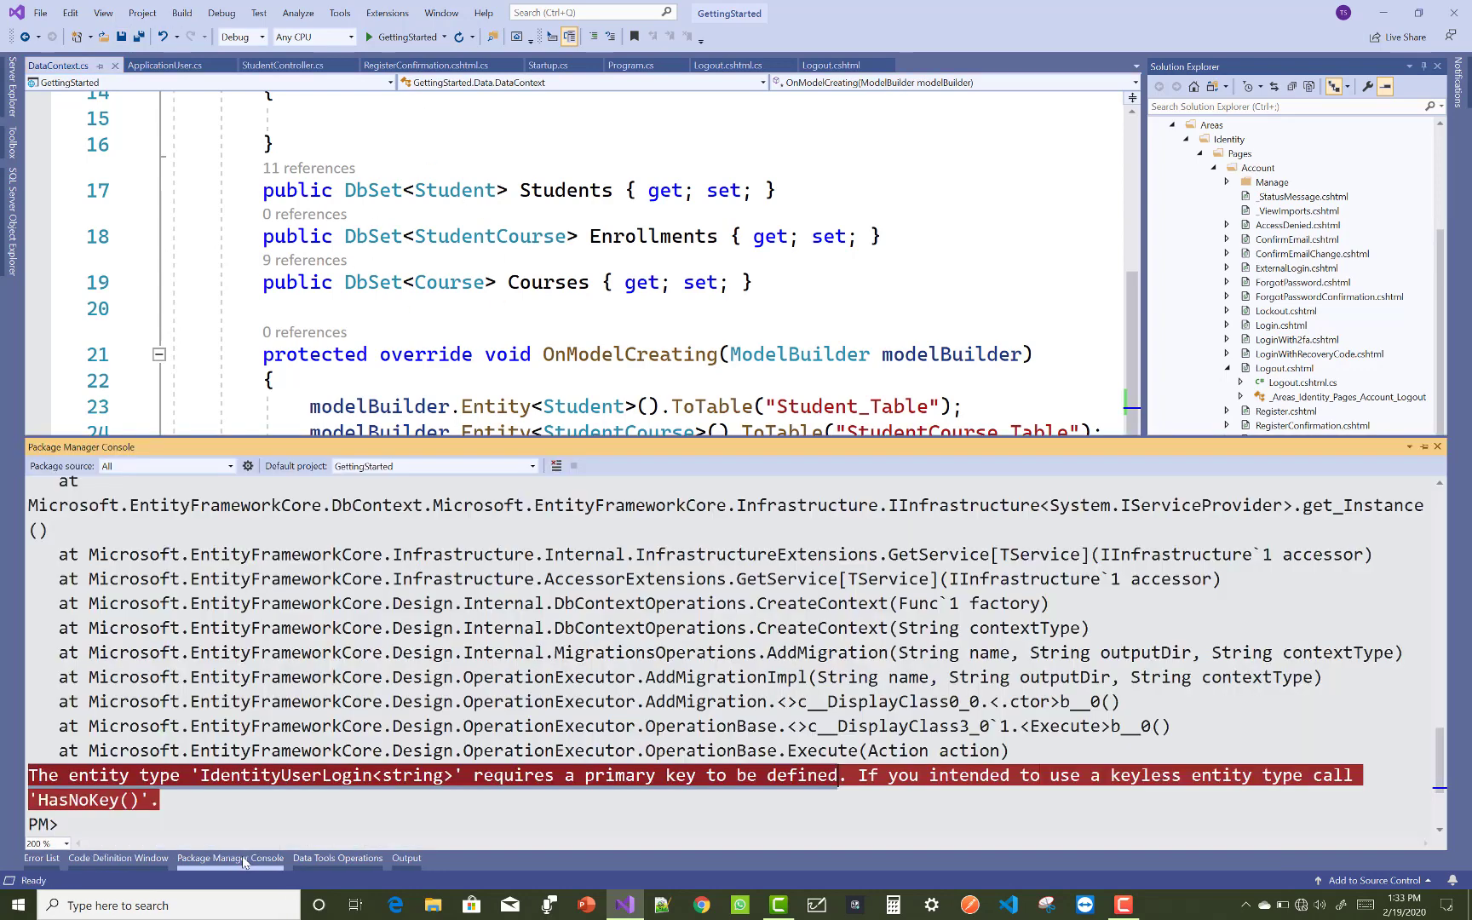
Run add-migration fifth in the Package Manager Console to generate the fifth migration.
type("add-migration fifth")
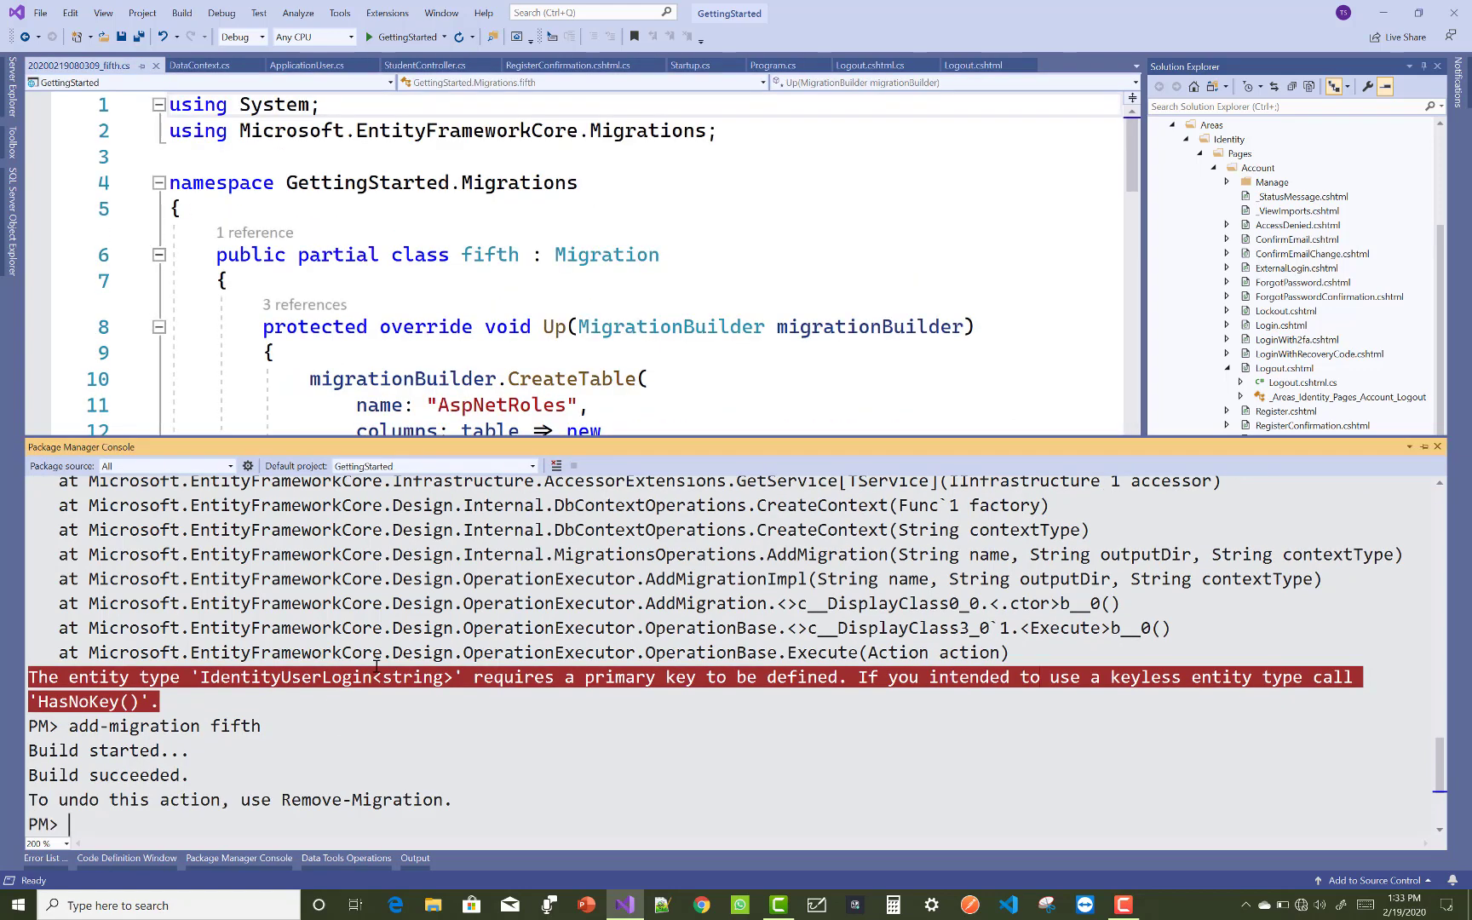
Run update-database in the Package Manager Console to apply the migration.
type("updat")
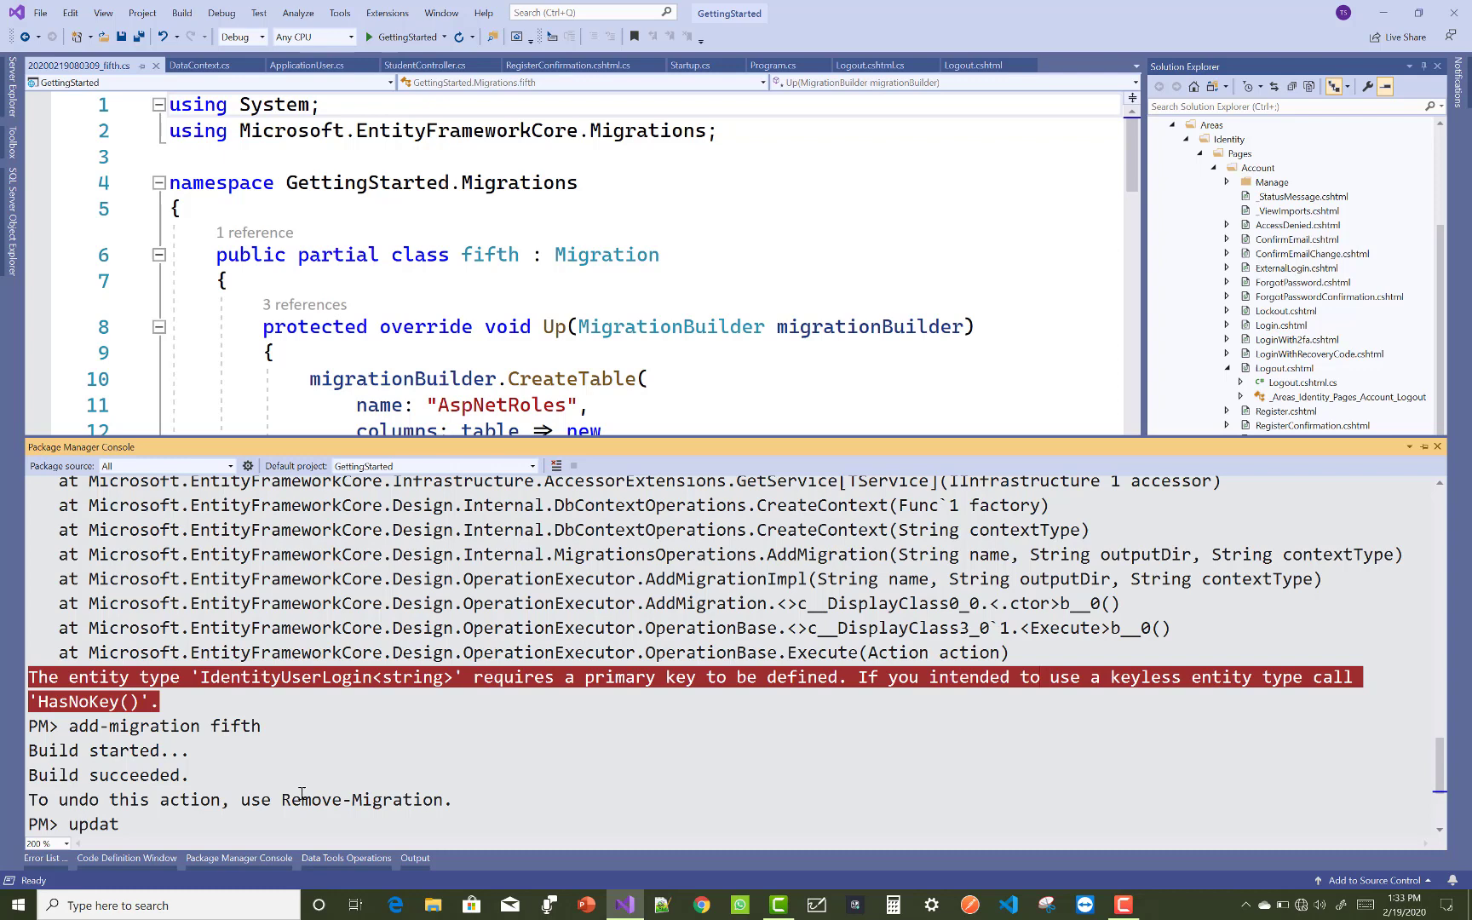
type("e")
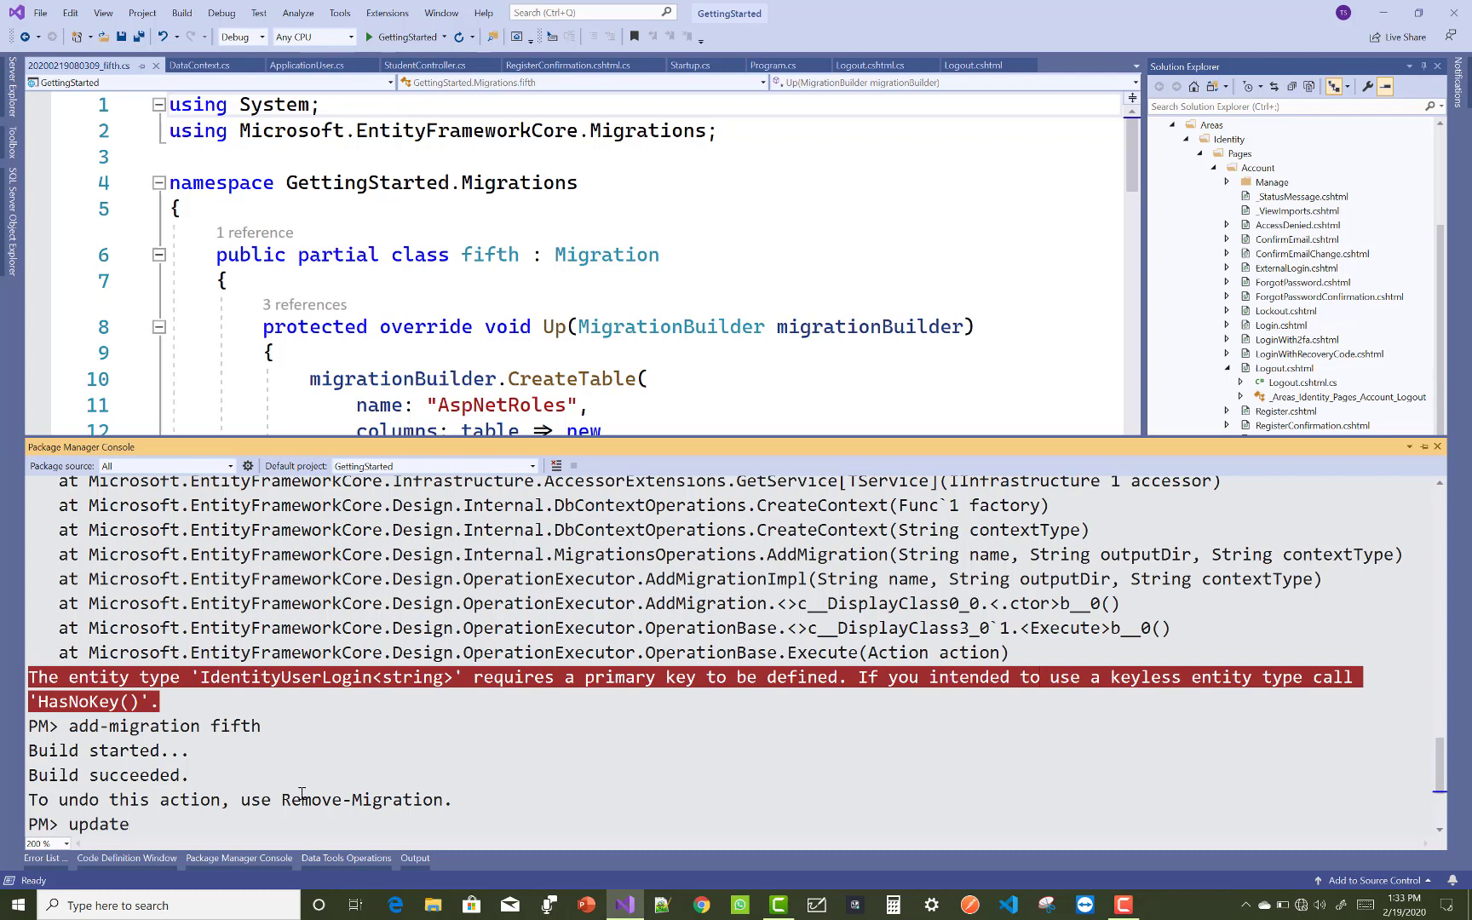
type("-data")
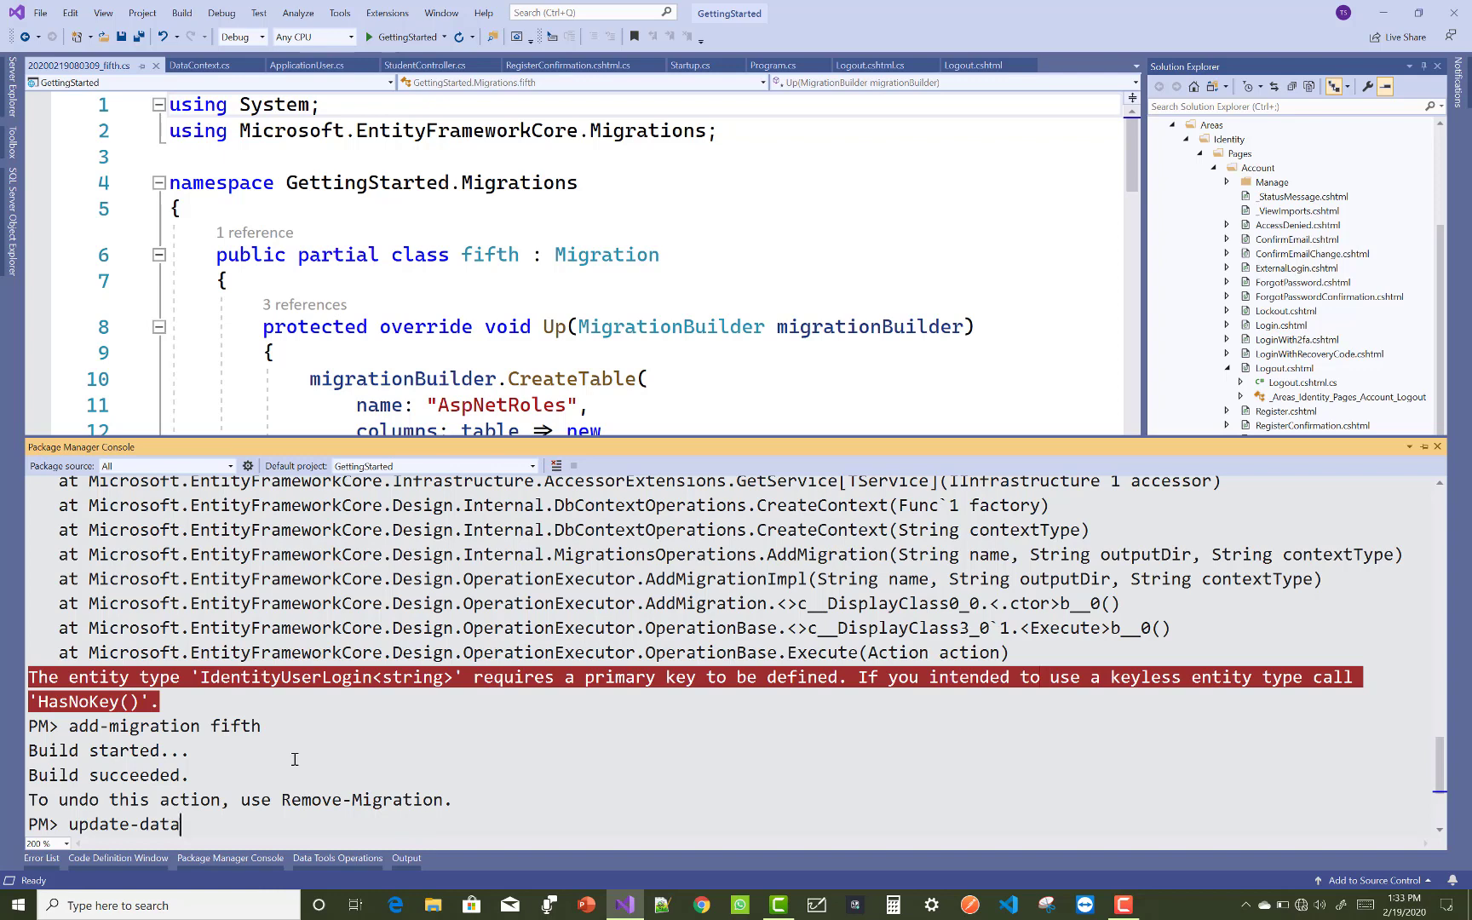
key("enter")
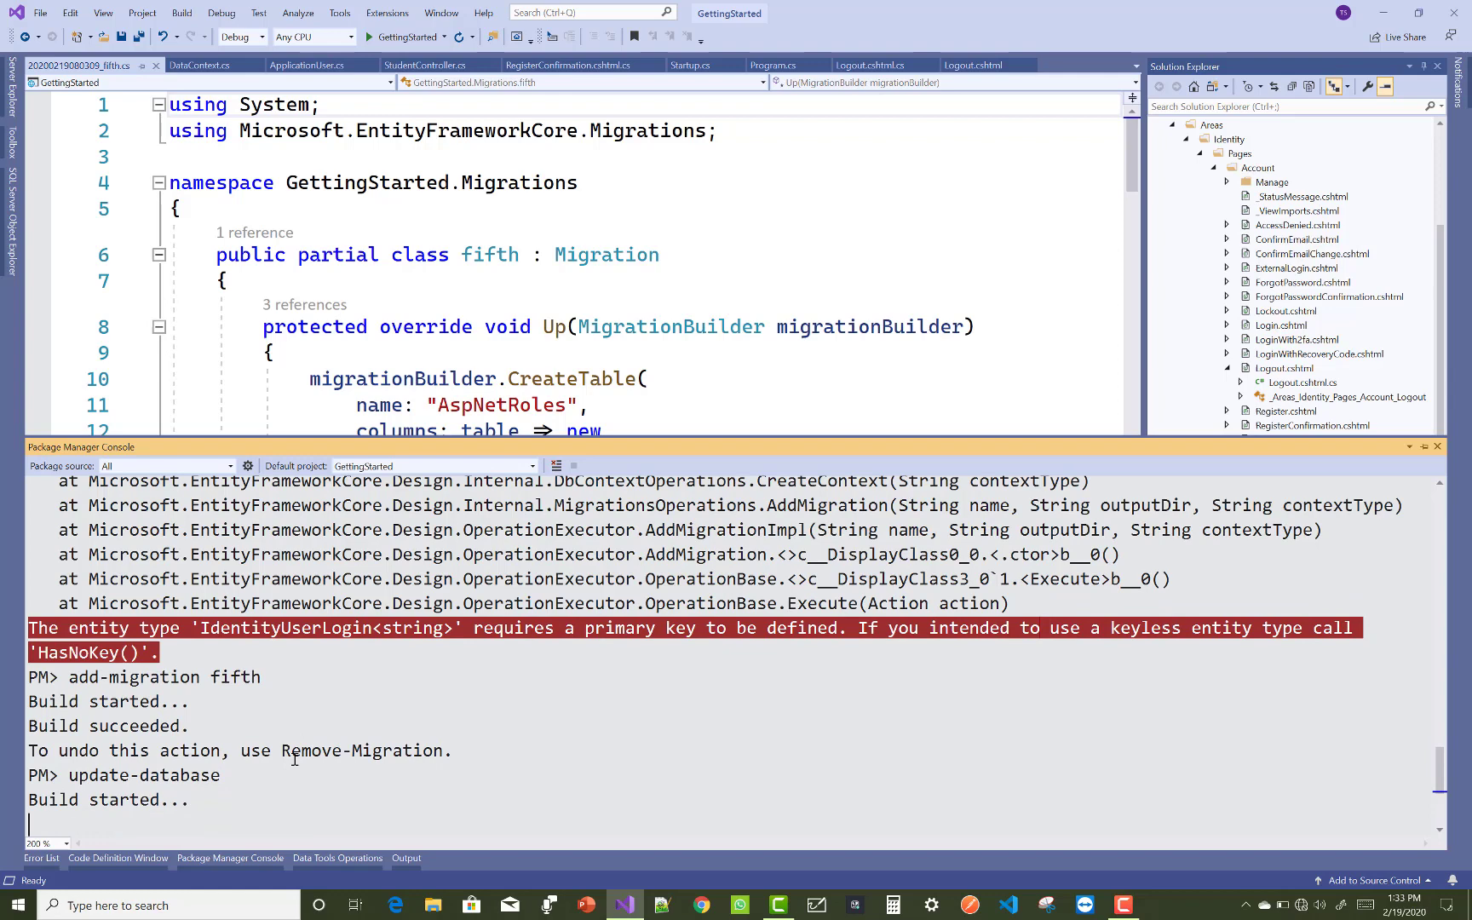